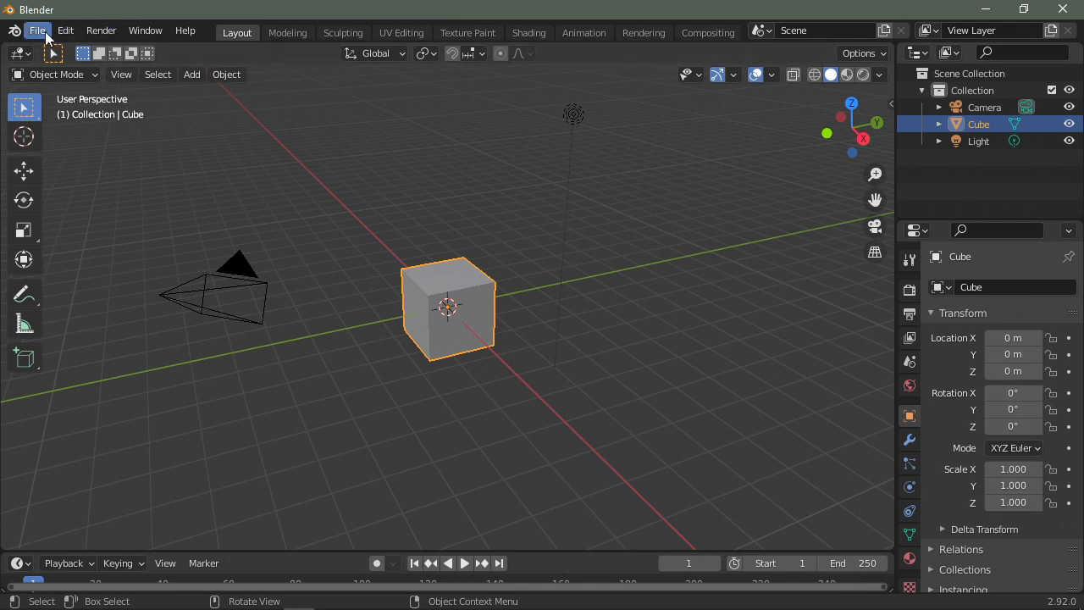
# Load the rigged chicken .blend from the recent files, replacing the default cube scene
pyautogui.click(37, 31)
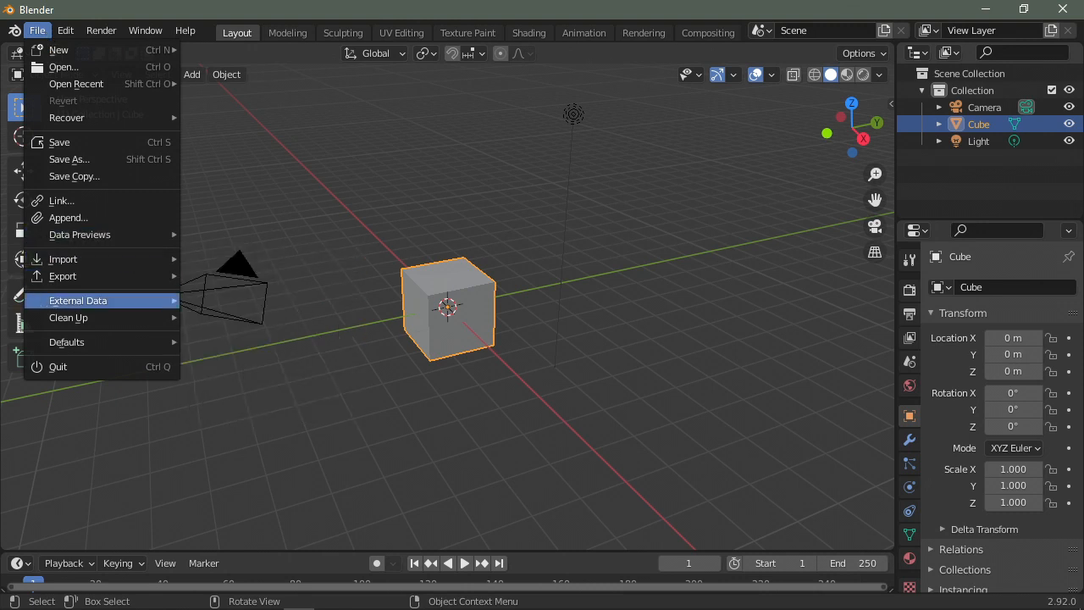
pyautogui.click(392, 307)
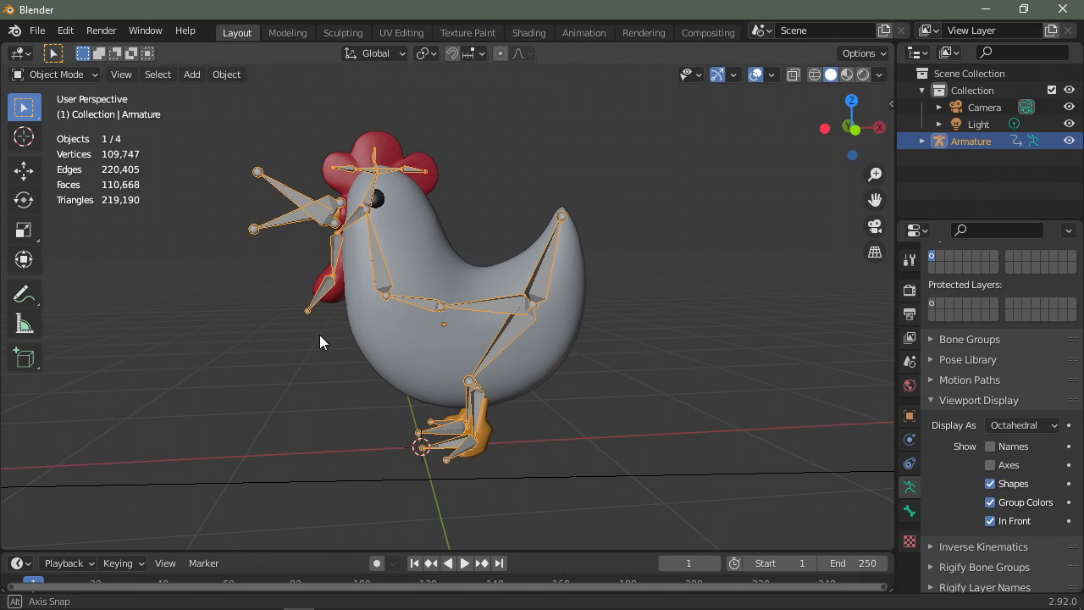
# Zoom in on the chicken and expand the Armature's contents in the Outliner
pyautogui.moveTo(321, 342); pyautogui.dragTo(313, 420)
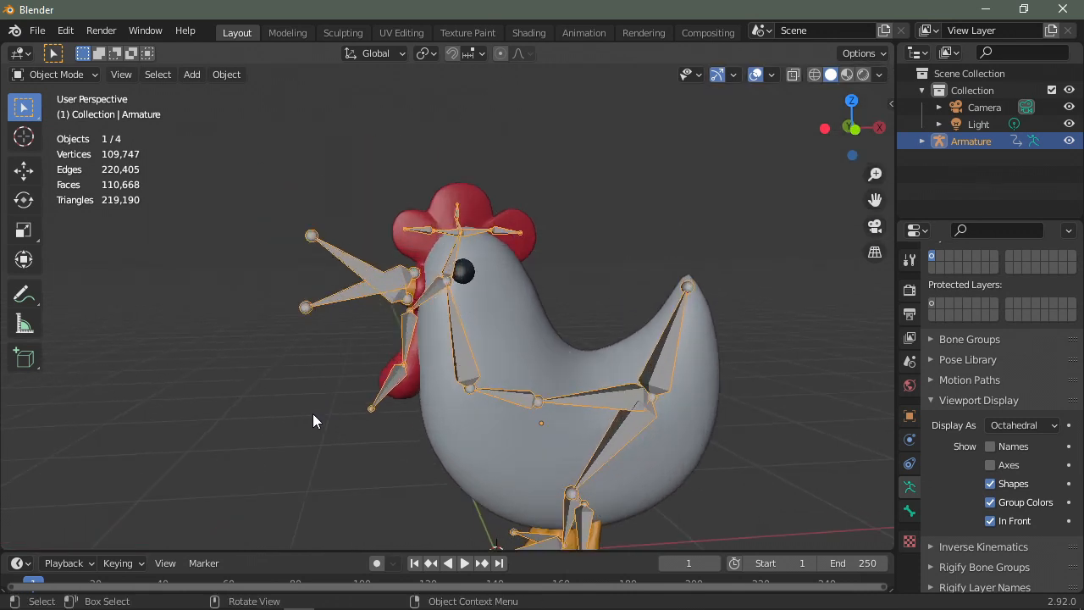
pyautogui.click(939, 141)
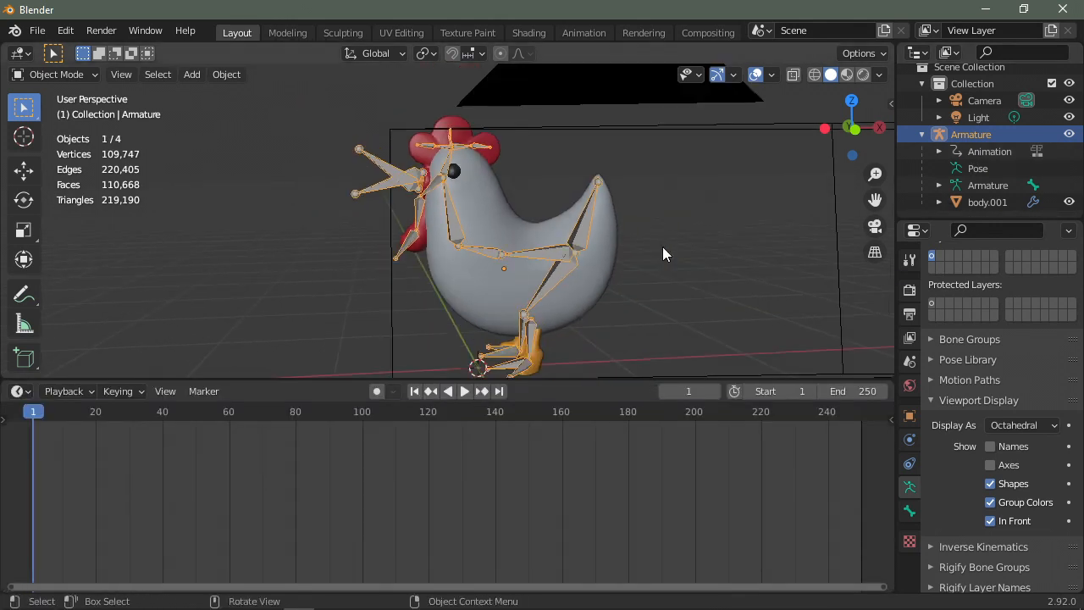
# Set the scene frame rate to 60 fps in Output Properties
pyautogui.click(910, 292)
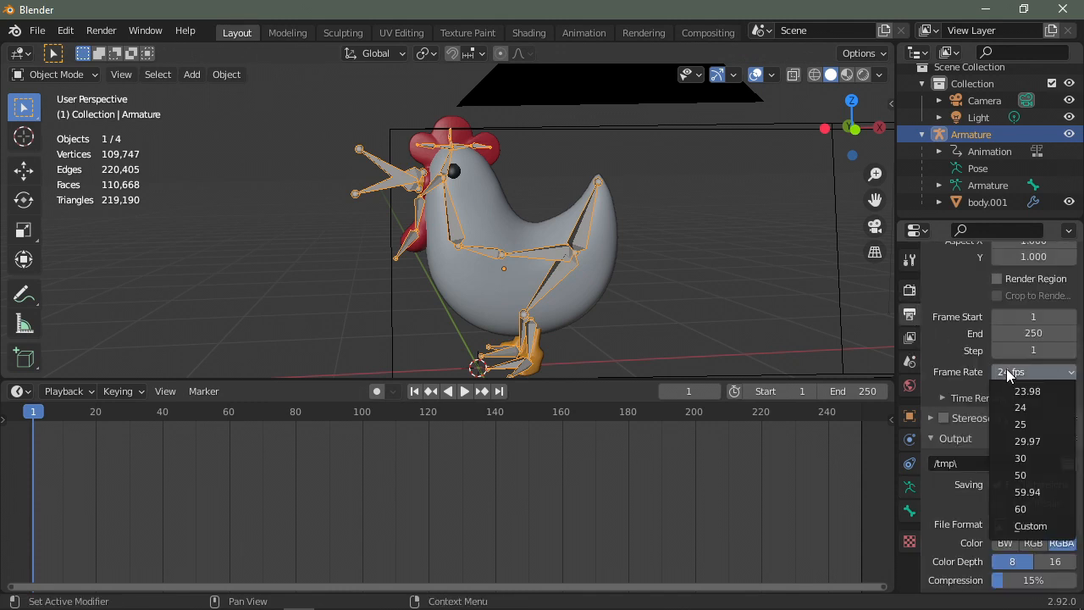
pyautogui.click(1019, 406)
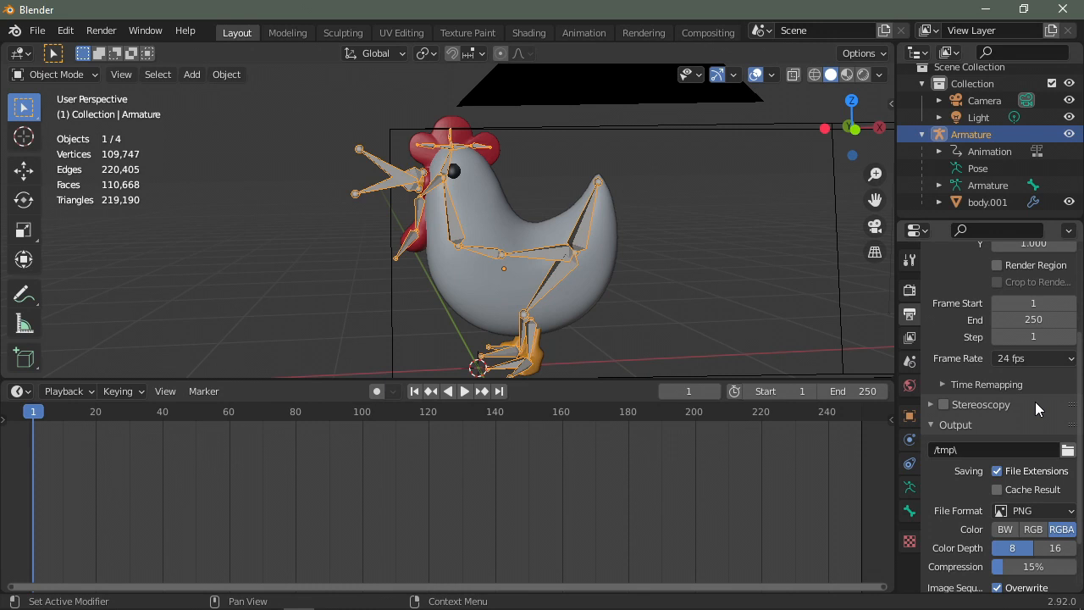
pyautogui.click(1033, 357)
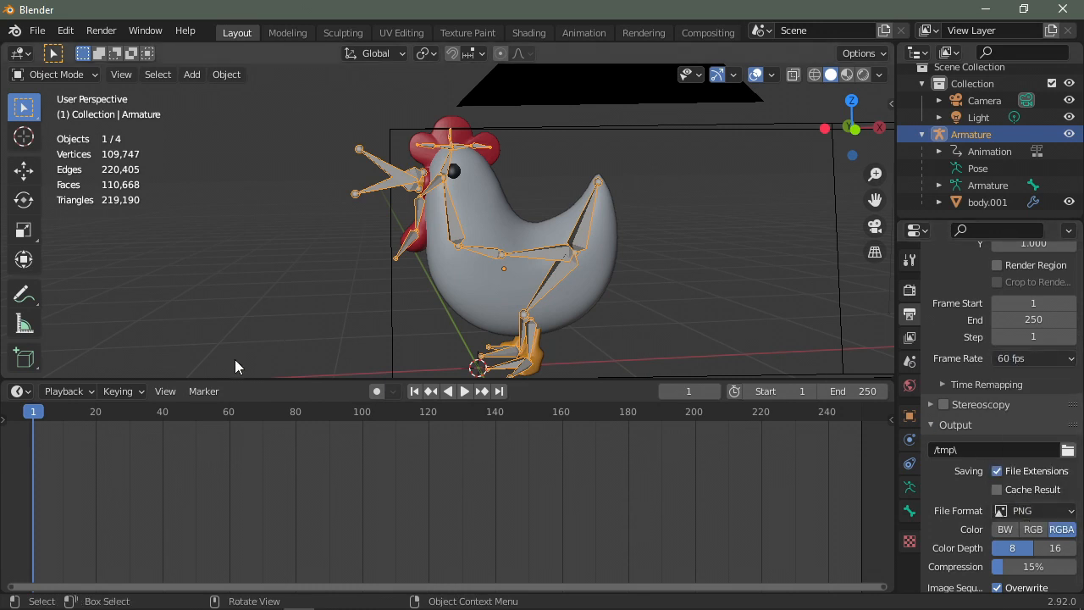
# Play the chicken animation through and stop it around frame 68
pyautogui.click(464, 389)
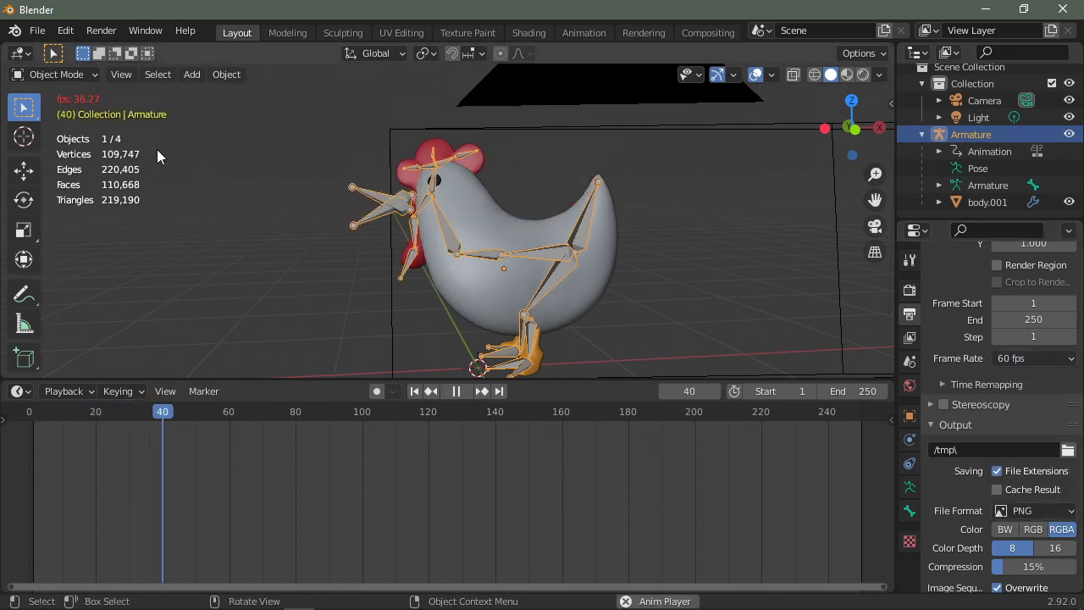
pyautogui.click(456, 390)
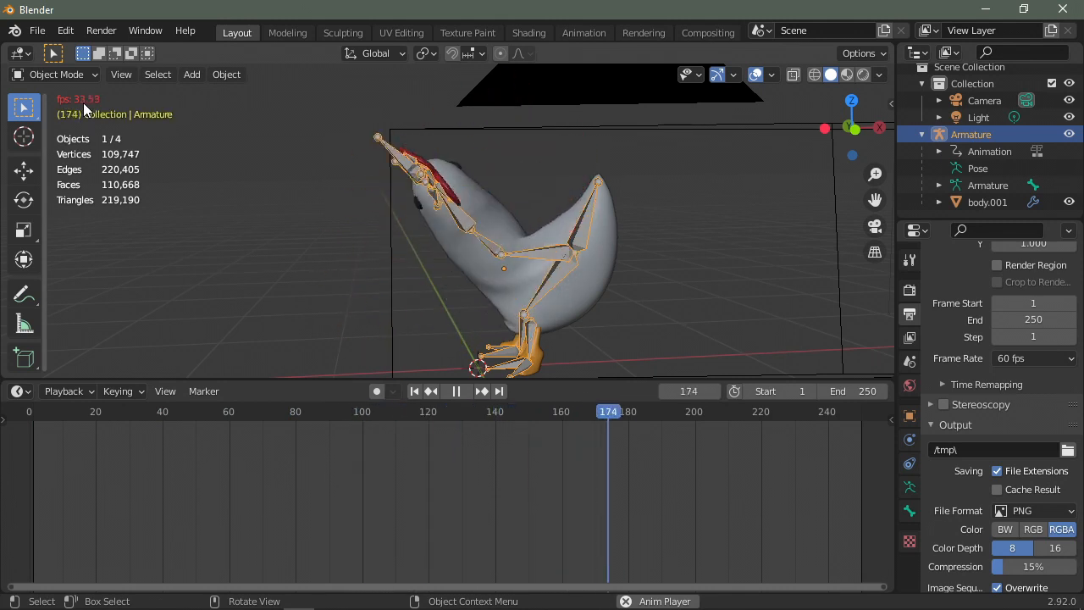
pyautogui.click(456, 389)
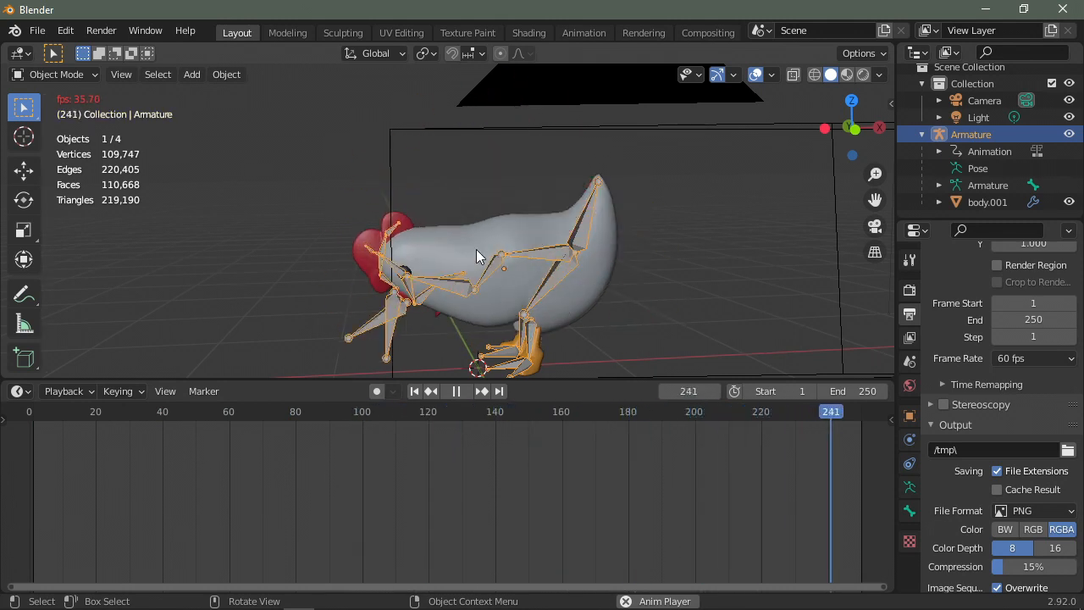
pyautogui.click(235, 411)
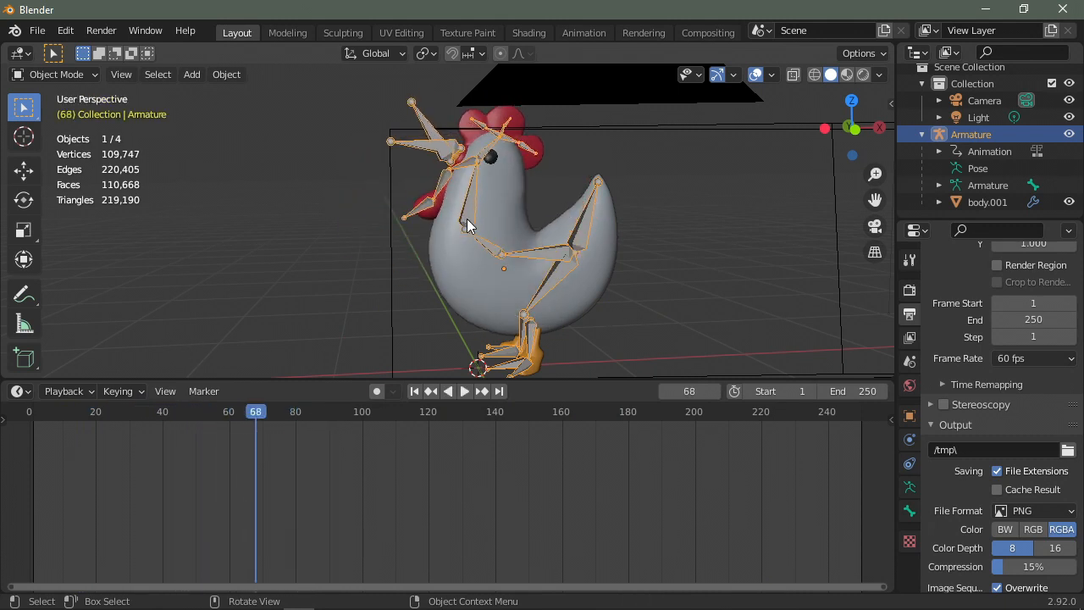
# Duplicate body.001 as 'mesh clone' and begin renaming the original body mesh
pyautogui.click(986, 201)
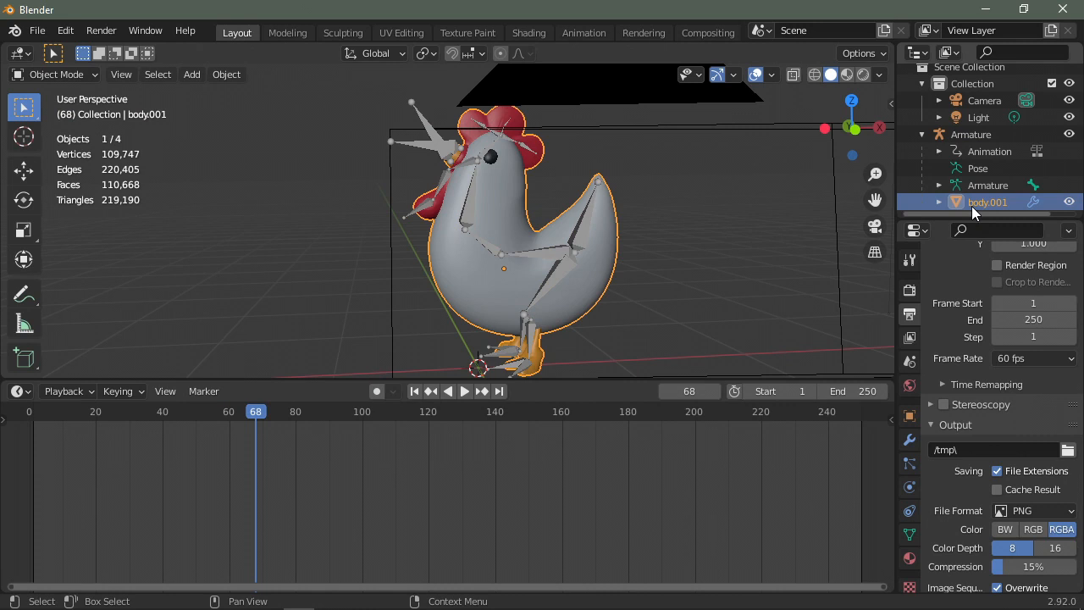
pyautogui.press('shift+d')
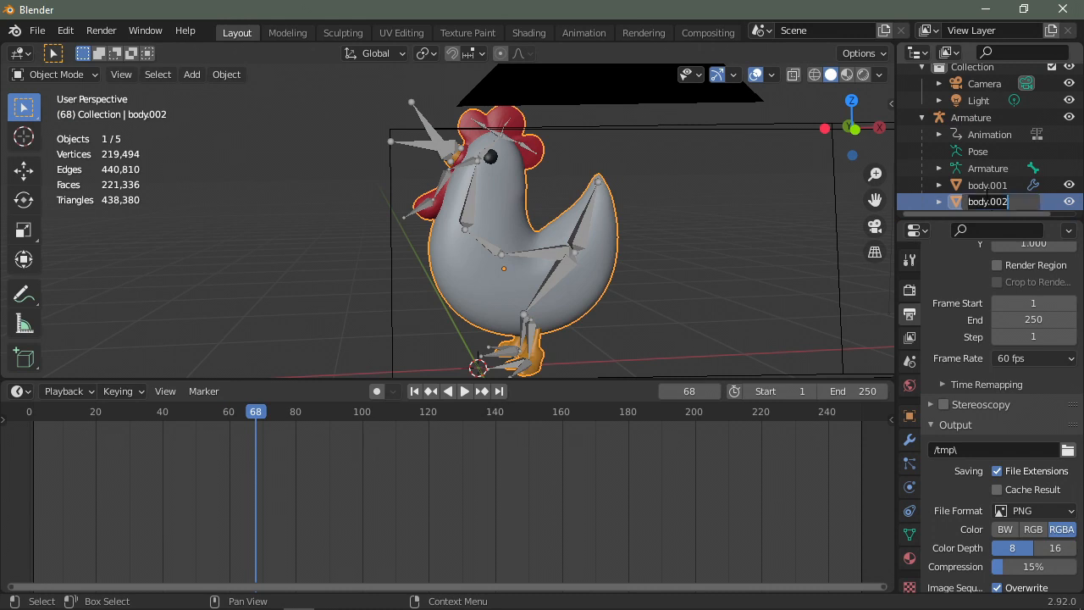
pyautogui.write('mesh clone')
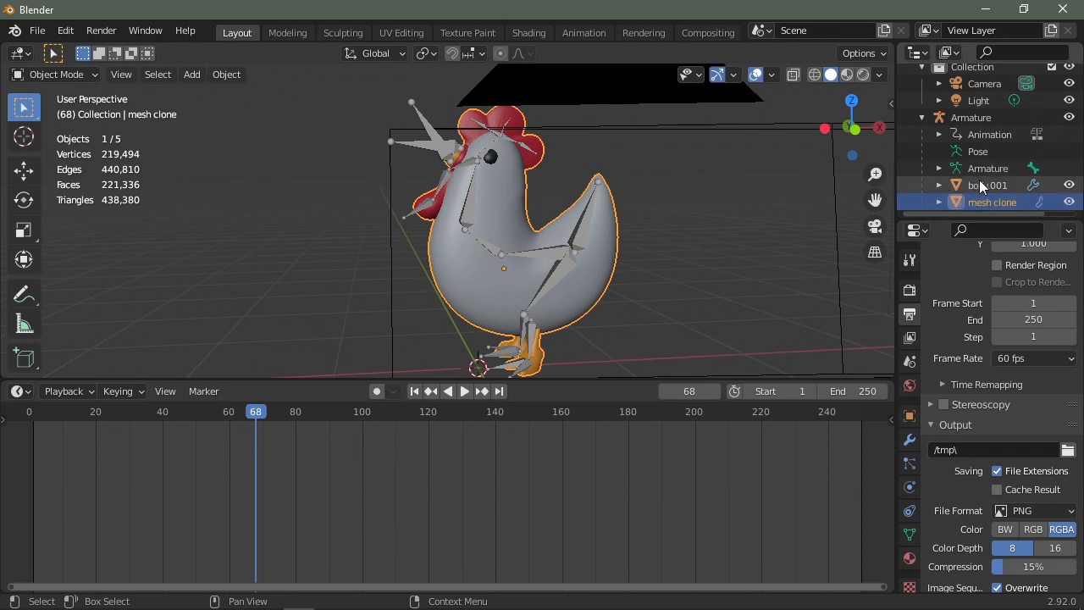
pyautogui.click(989, 184)
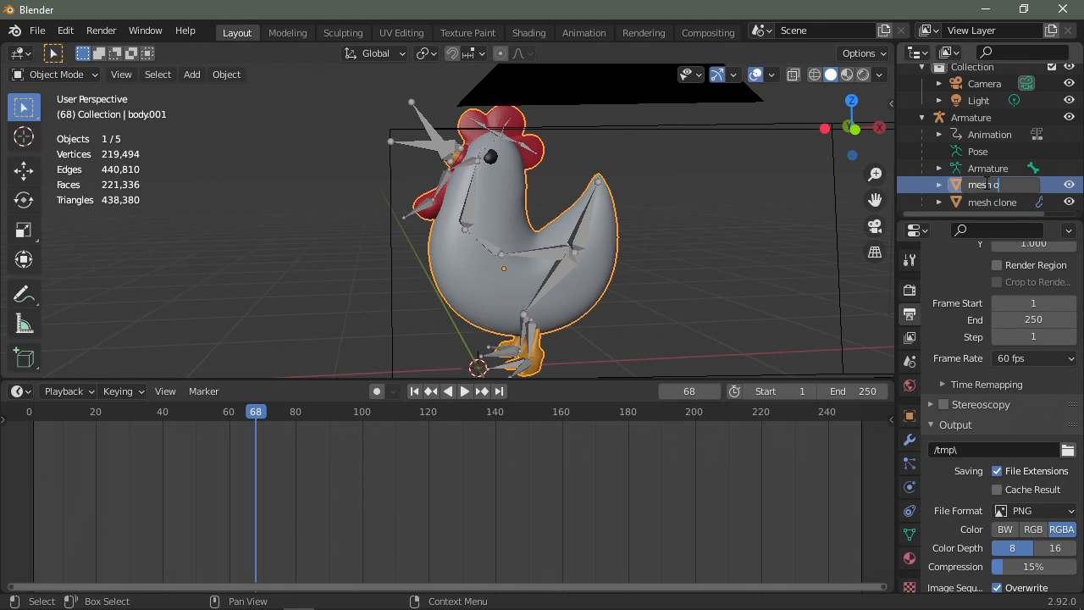
pyautogui.click(996, 201)
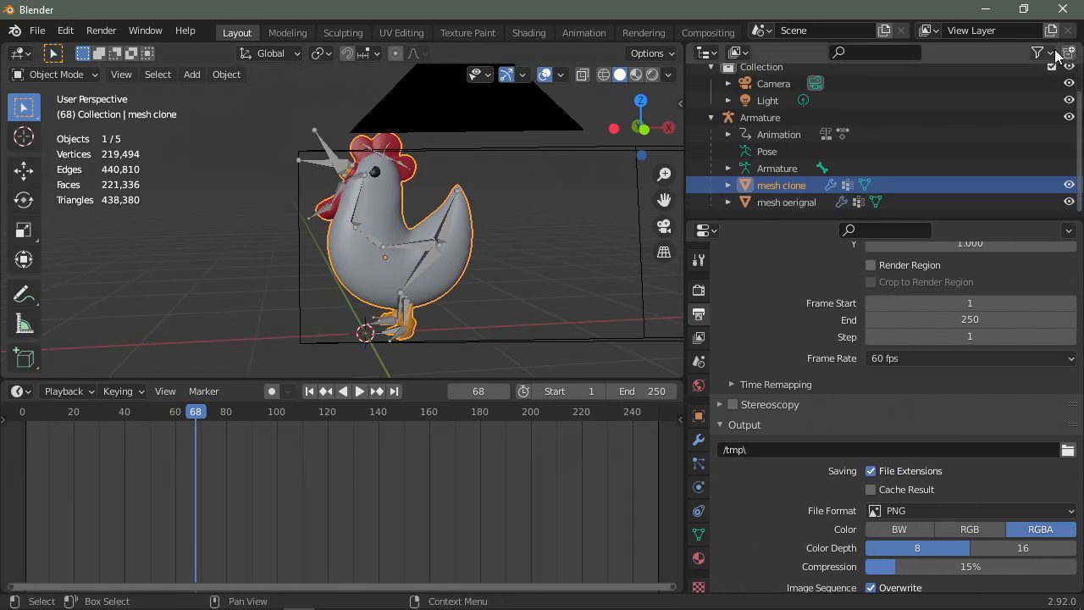
pyautogui.moveTo(1036, 52)
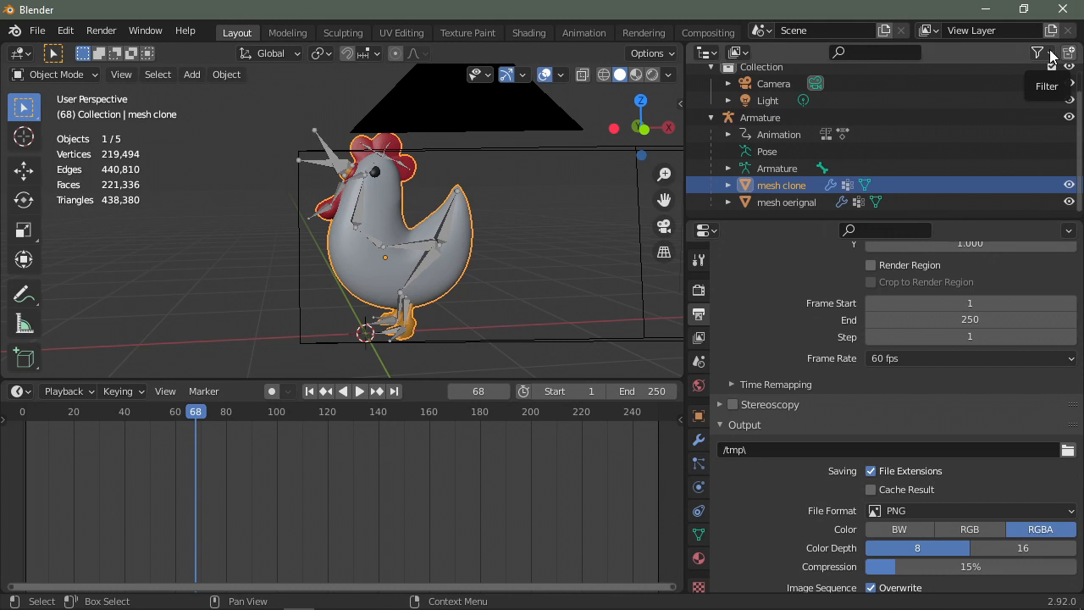
# Show per-object viewport/render toggles, disable mesh oerignal in the viewport, and select mesh clone
pyautogui.click(1036, 53)
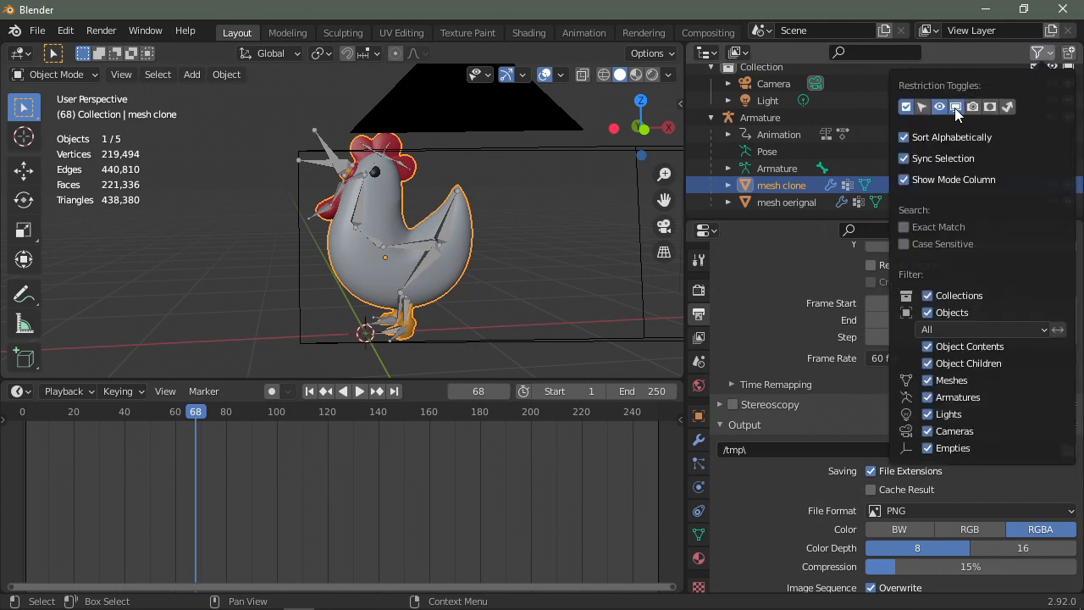
pyautogui.click(1037, 53)
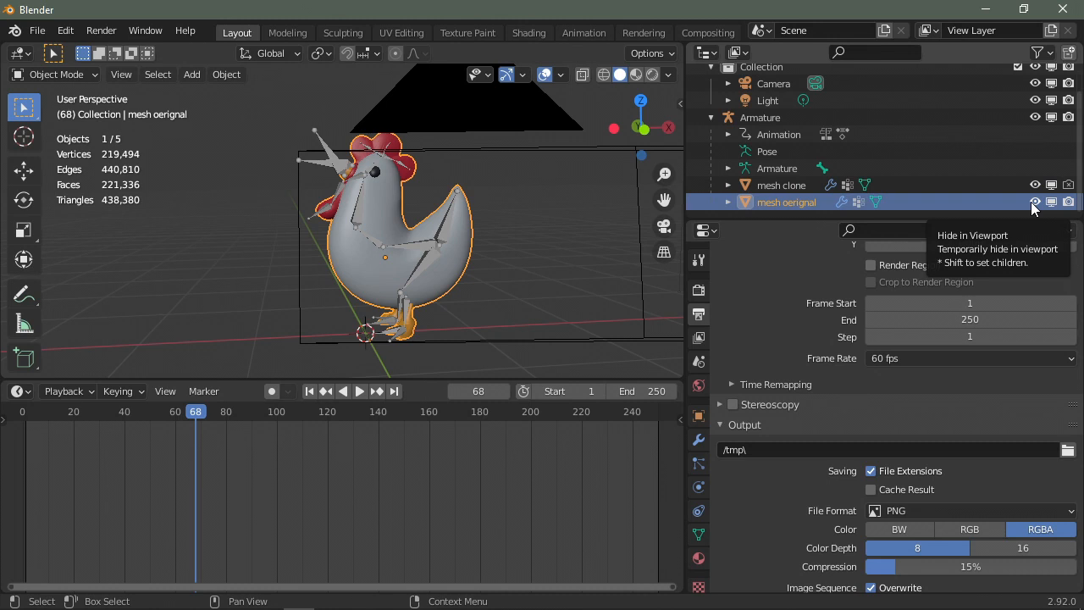
pyautogui.click(1034, 201)
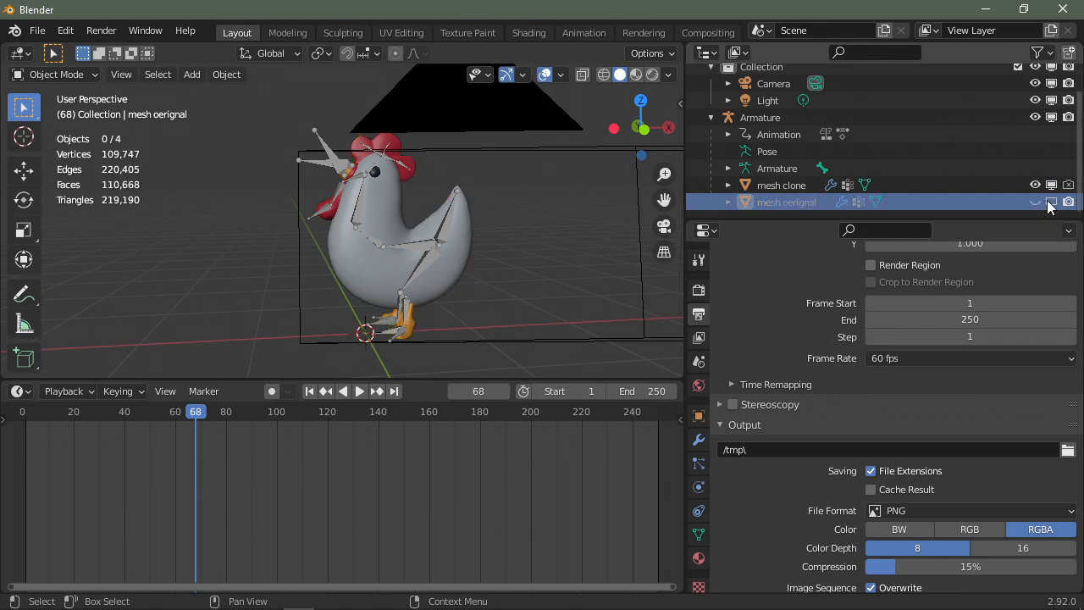
pyautogui.click(782, 184)
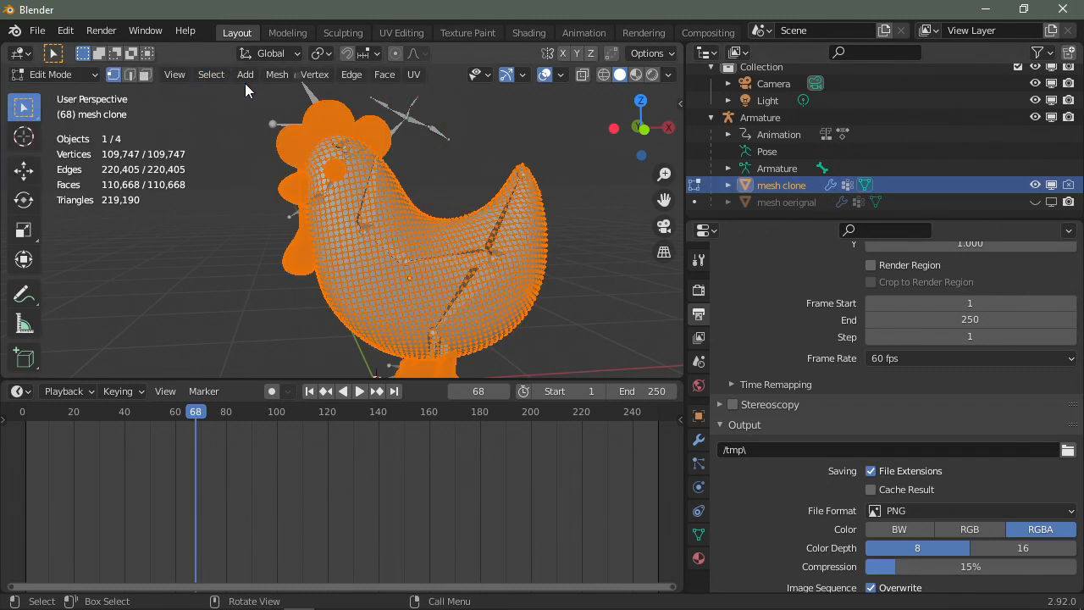
# Decimate the mesh clone to ratio 0.010 (2,168 faces) and return to Object Mode
pyautogui.click(276, 75)
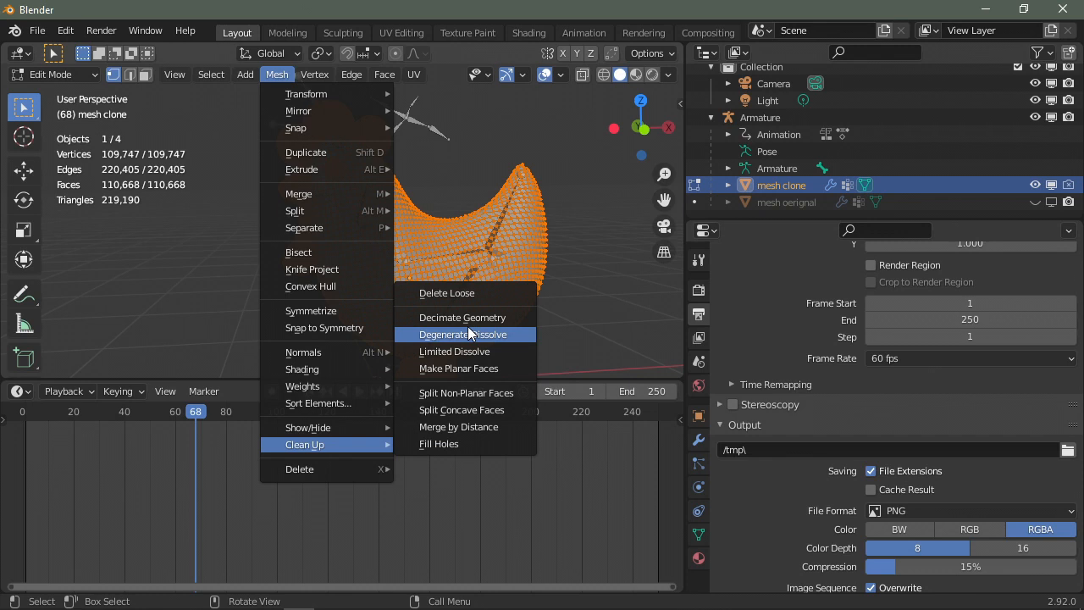
pyautogui.click(461, 316)
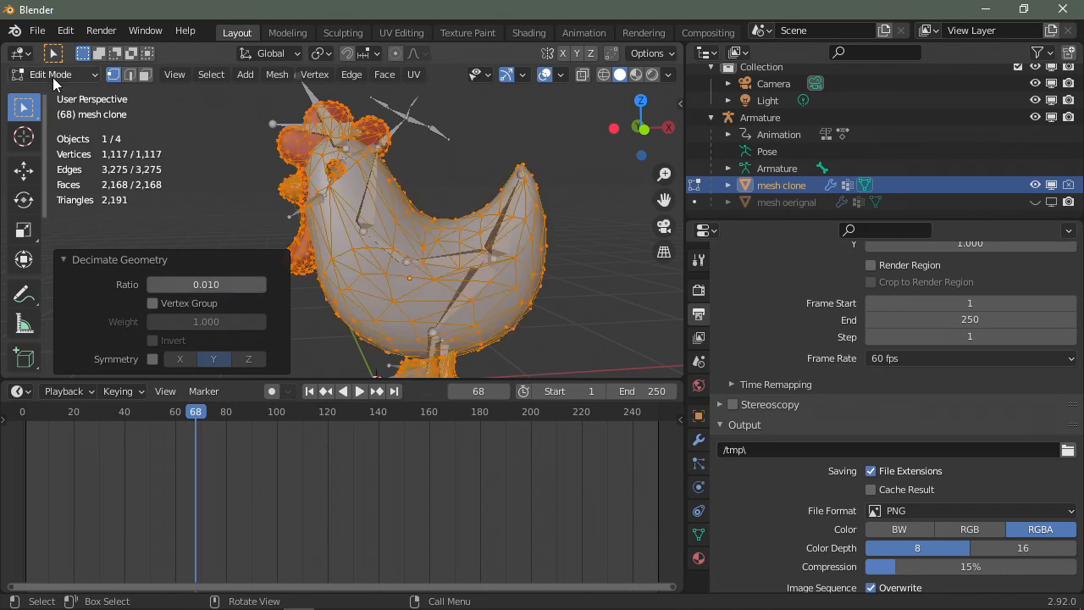
pyautogui.click(51, 75)
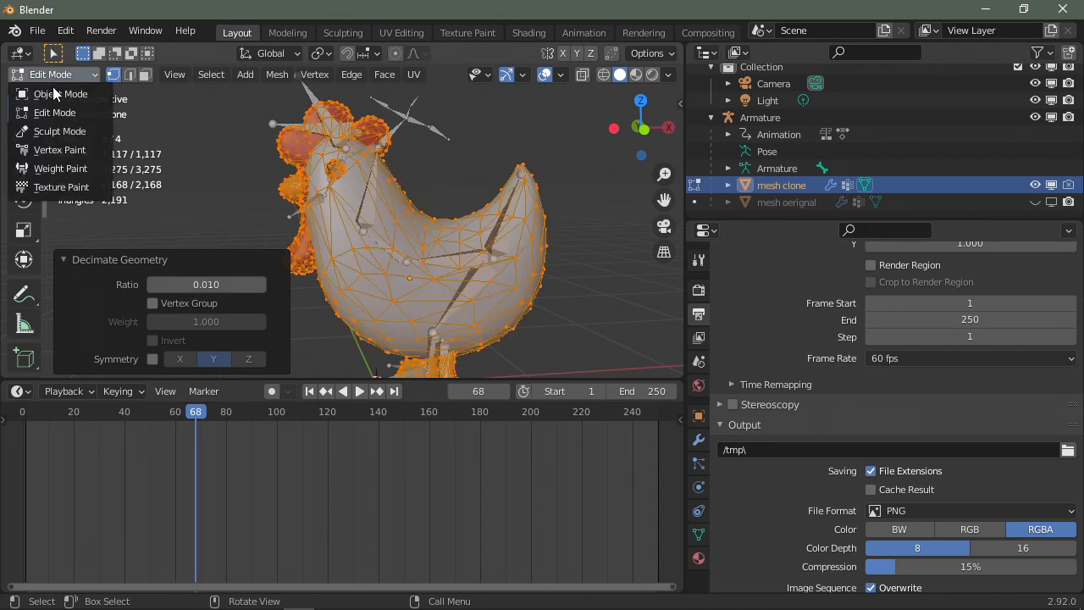
pyautogui.click(54, 93)
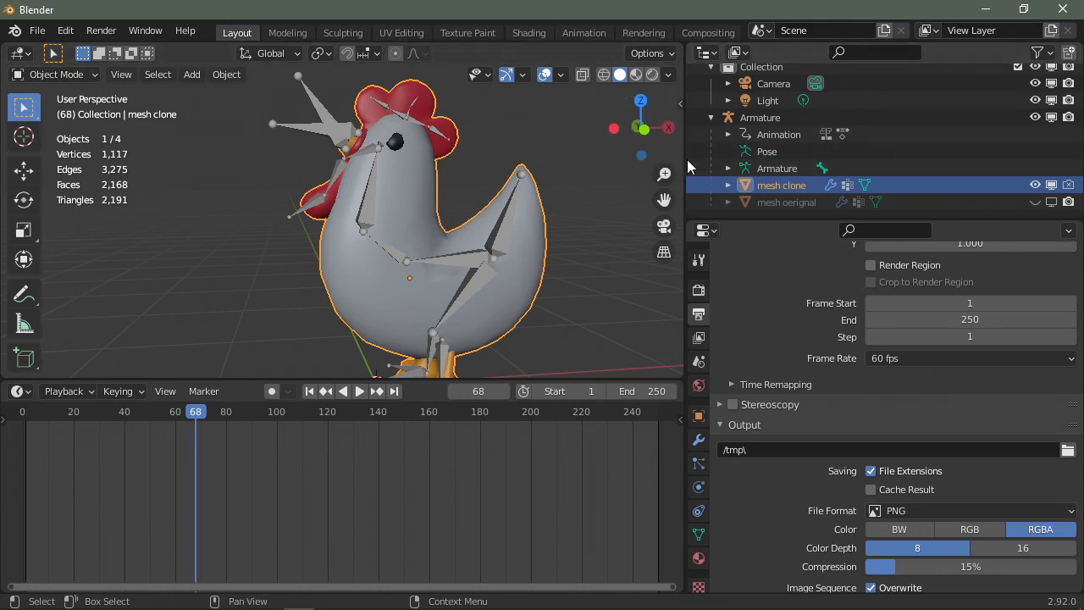
# Make mesh oerignal then mesh clone the active object for playback
pyautogui.click(359, 390)
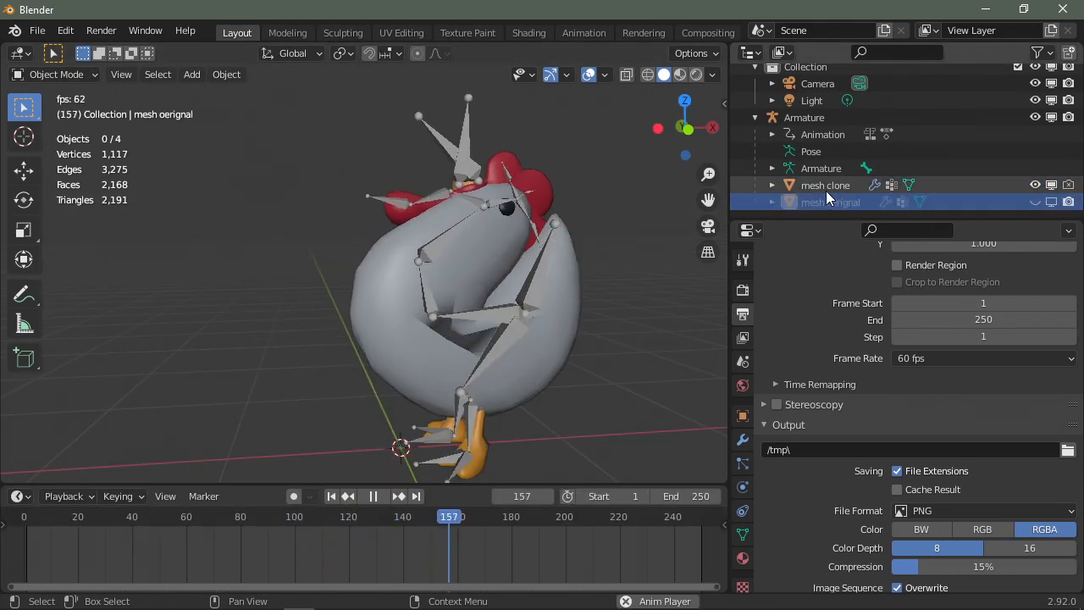
pyautogui.click(826, 184)
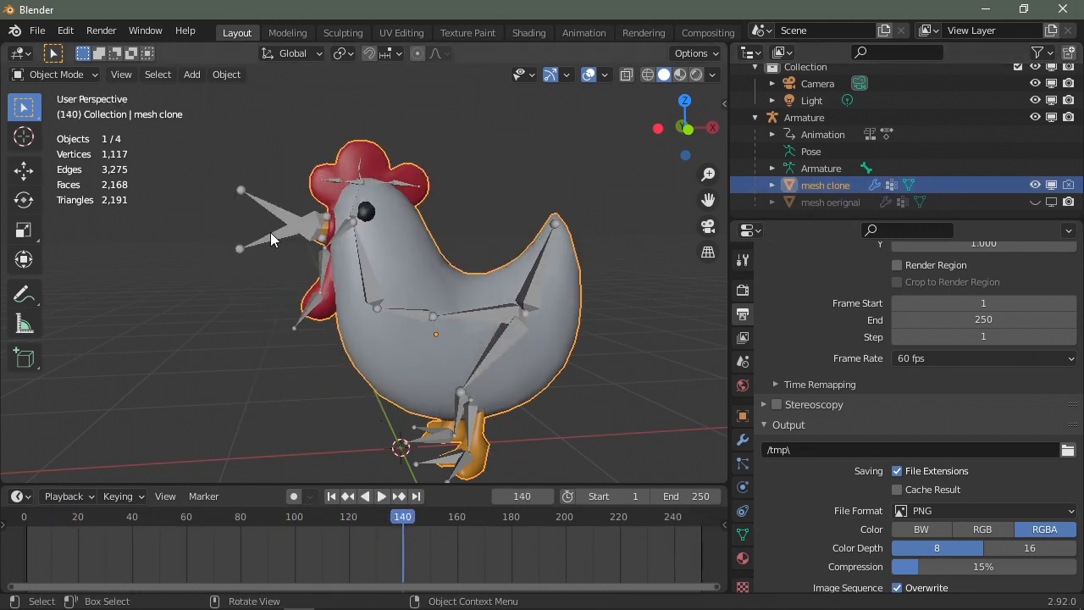
pyautogui.moveTo(809, 210)
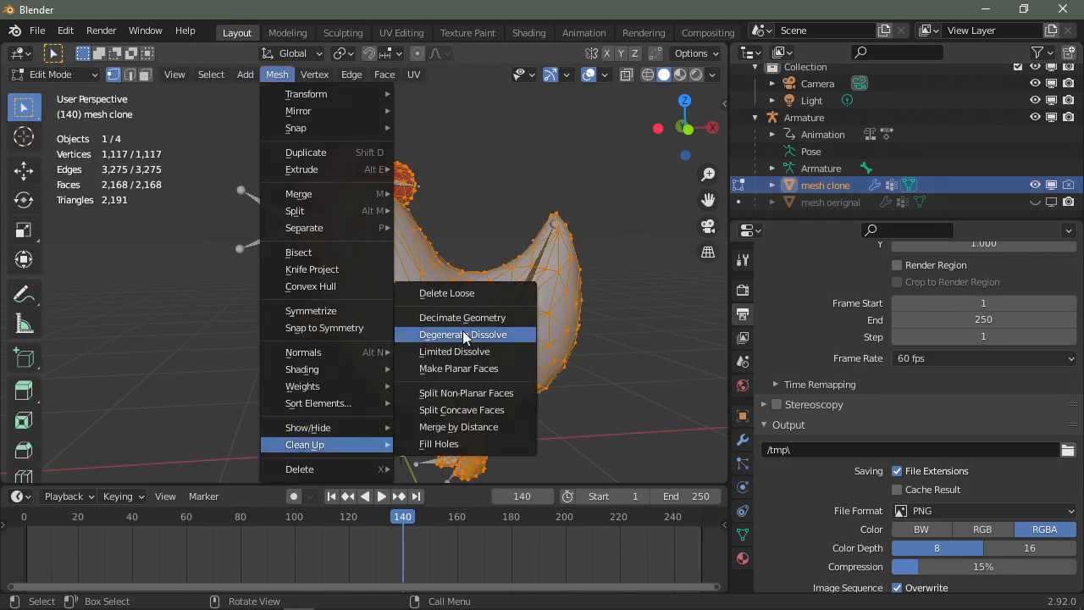
# Decimate the clone to ratio 0.050 (67 vertices, 108 faces) and return to Object Mode
pyautogui.click(462, 317)
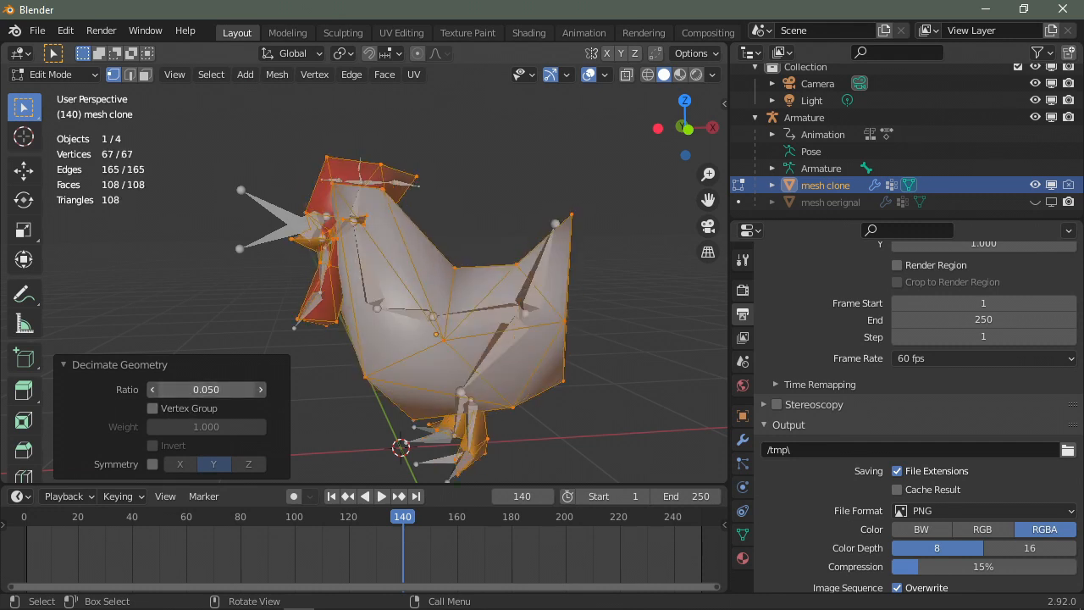
pyautogui.click(50, 74)
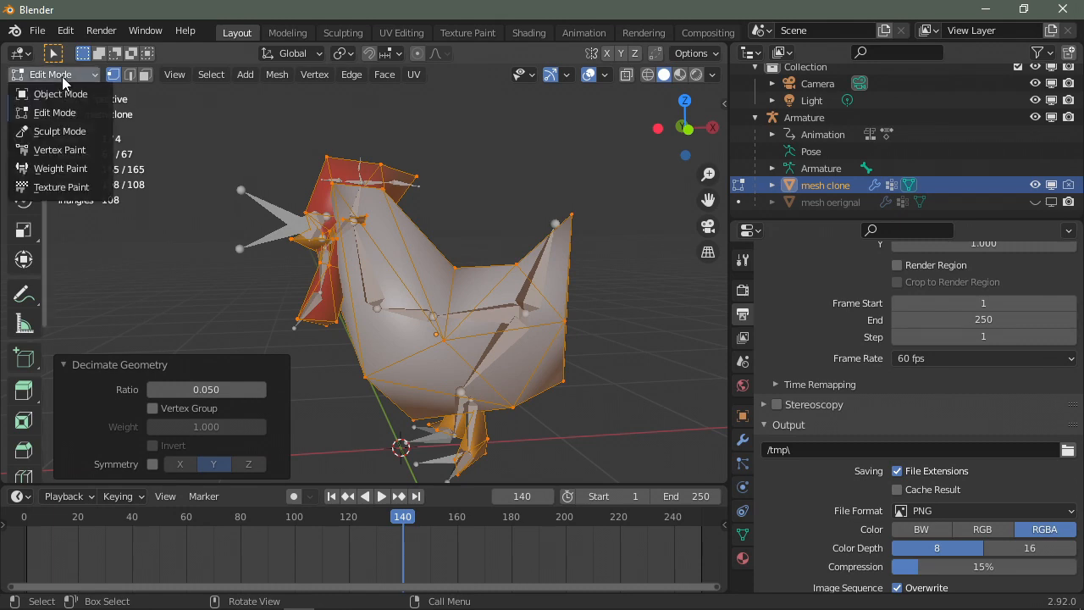
pyautogui.click(61, 93)
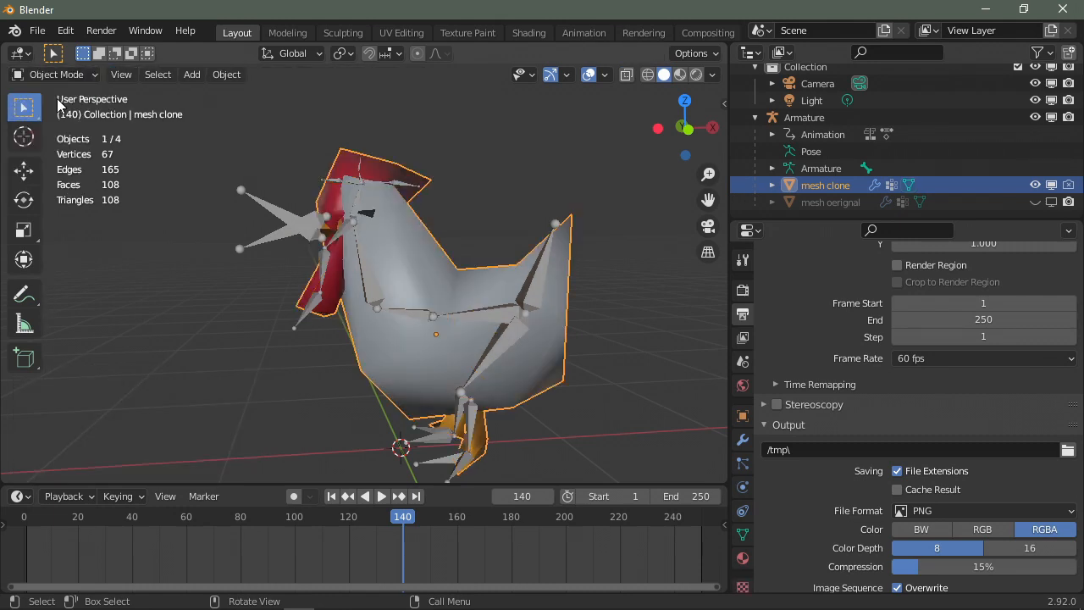
pyautogui.click(101, 30)
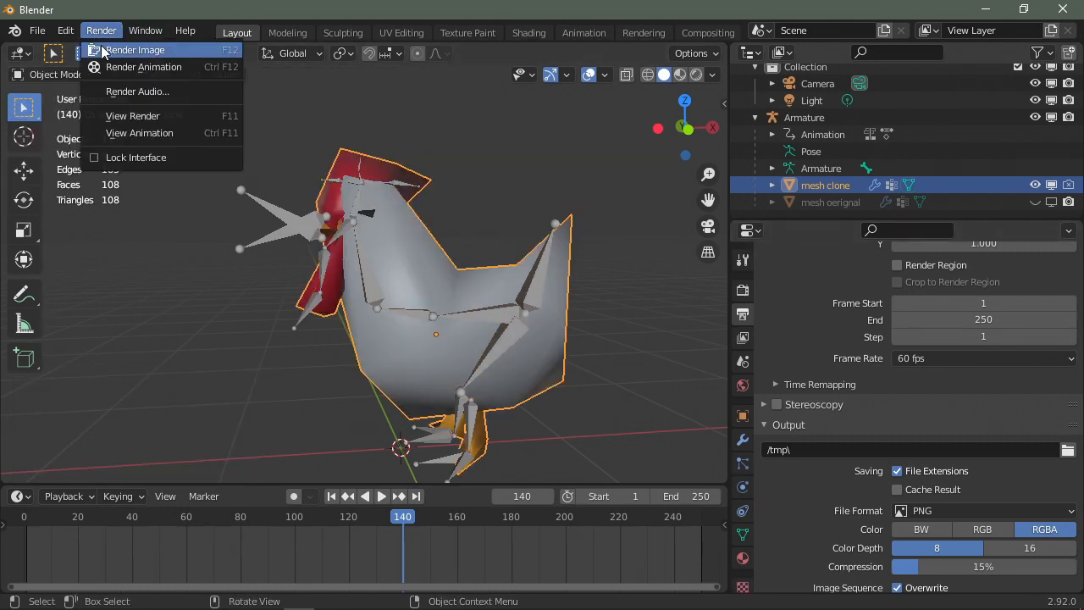
pyautogui.click(135, 51)
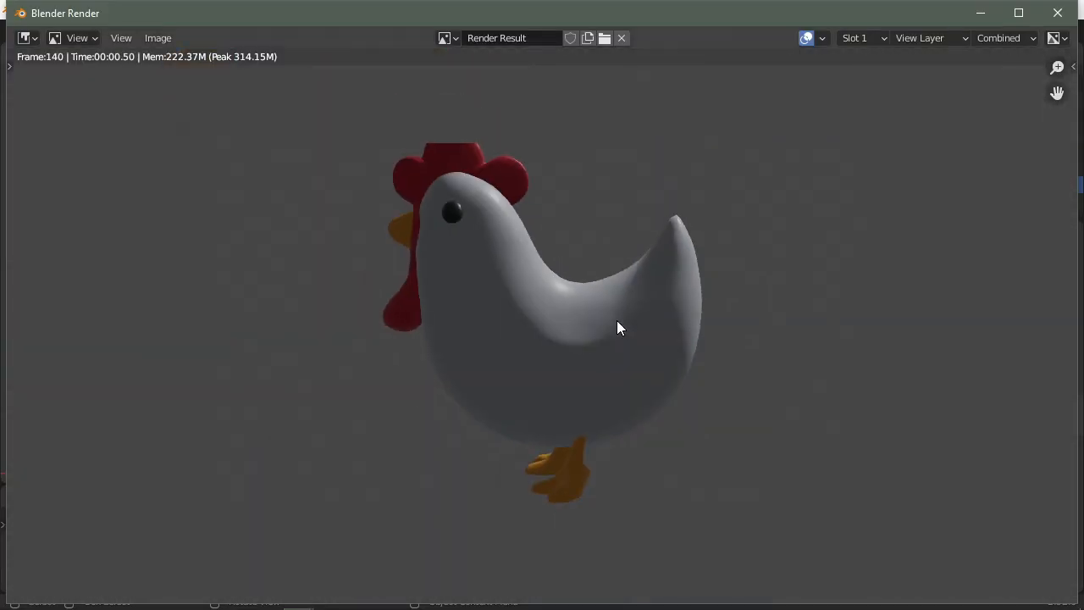
pyautogui.moveTo(1074, 53)
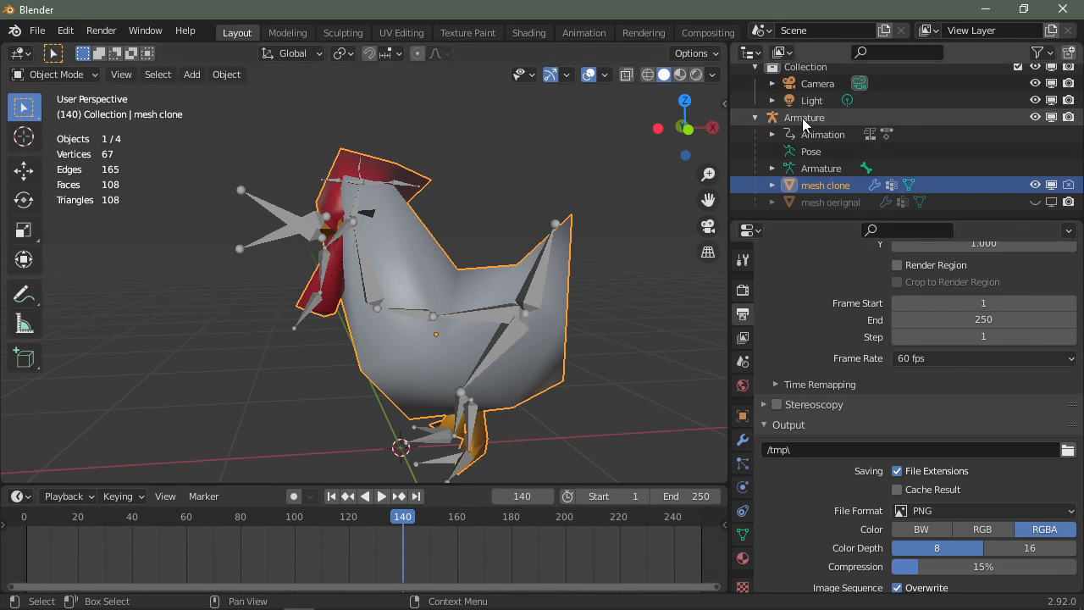
pyautogui.moveTo(366, 217)
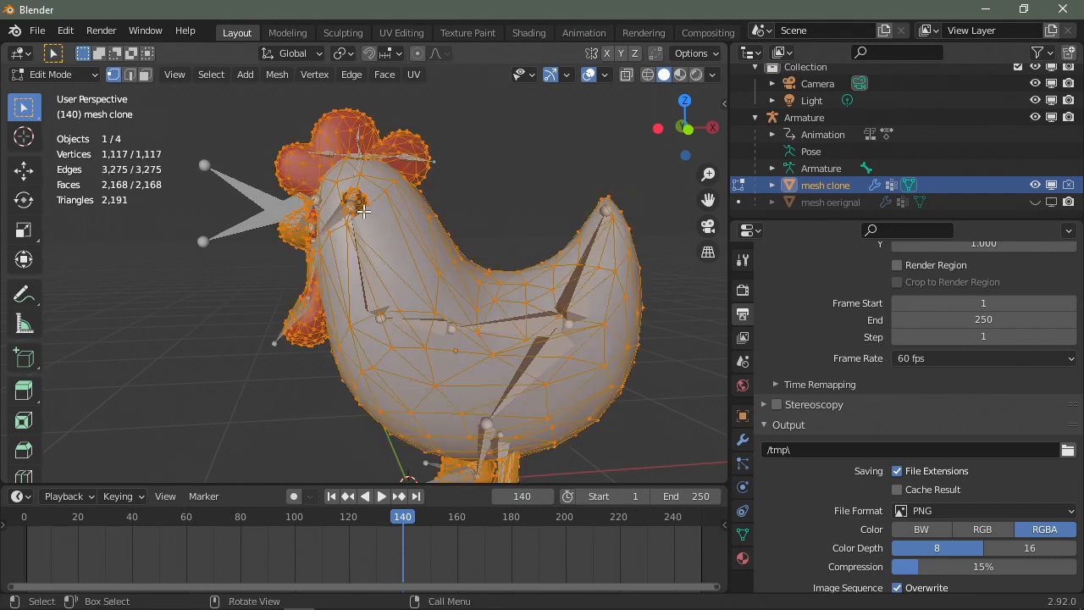
# Return the clone to Object Mode, show mesh oerignal in the viewport, and make it active
pyautogui.press('Tab')
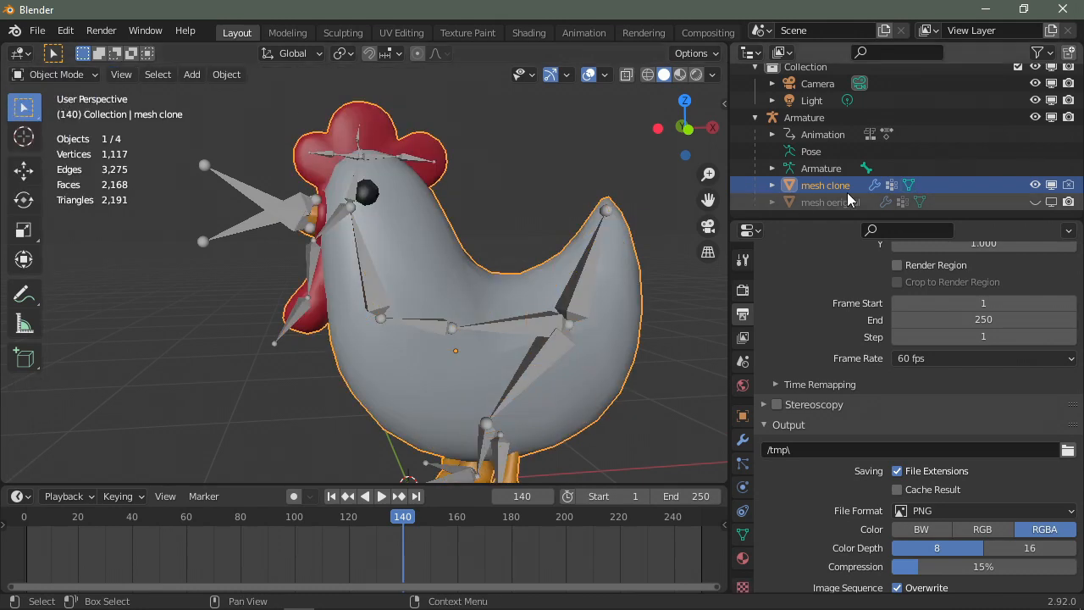
pyautogui.click(803, 117)
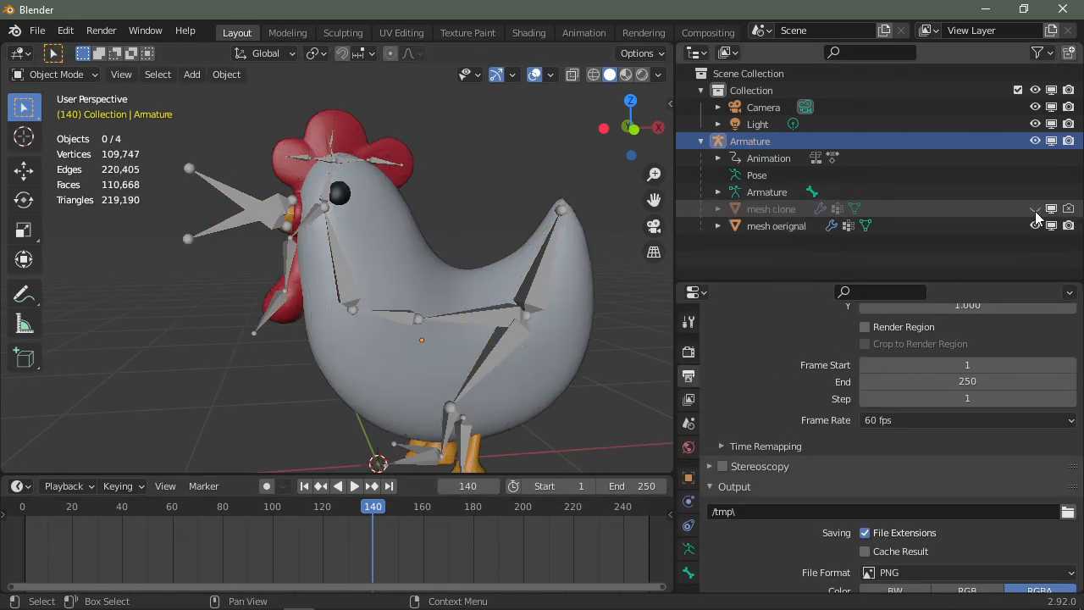
pyautogui.click(64, 484)
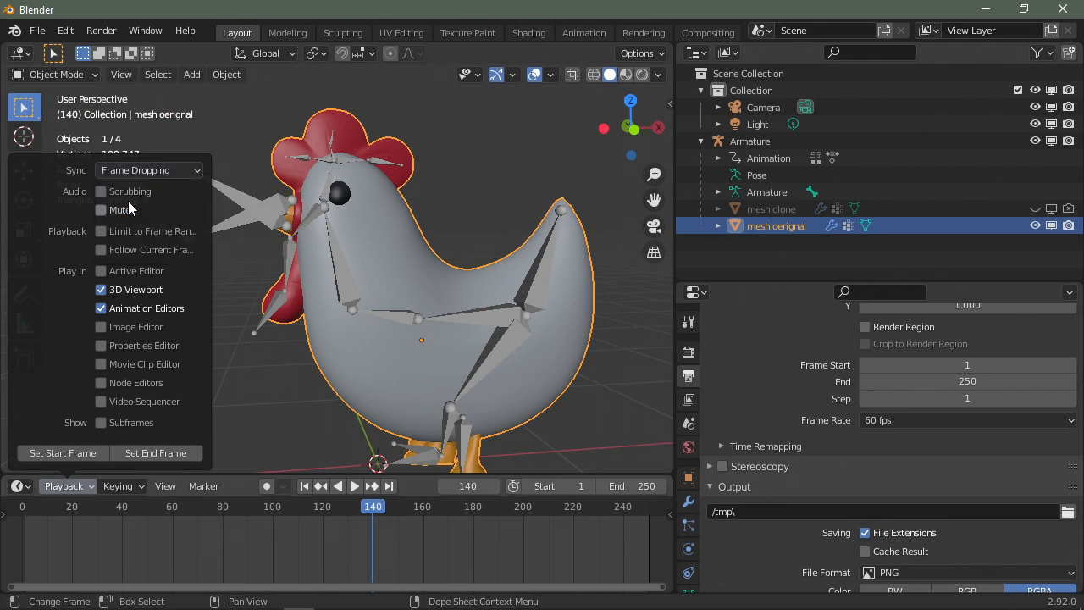
# Widen the 3D view and play the animation with the full original mesh shown
pyautogui.click(17, 484)
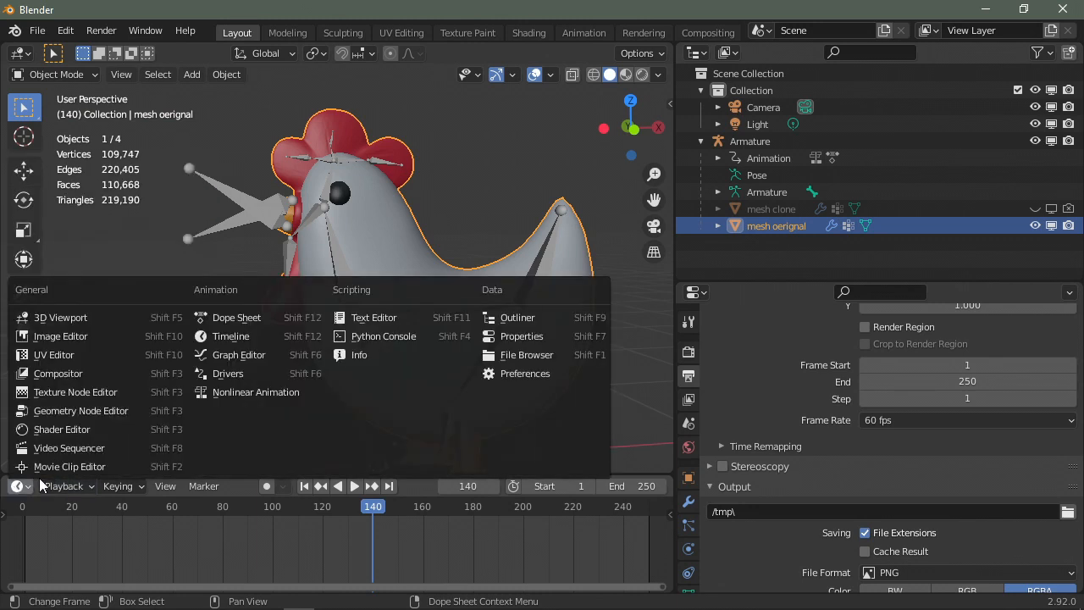
pyautogui.click(66, 484)
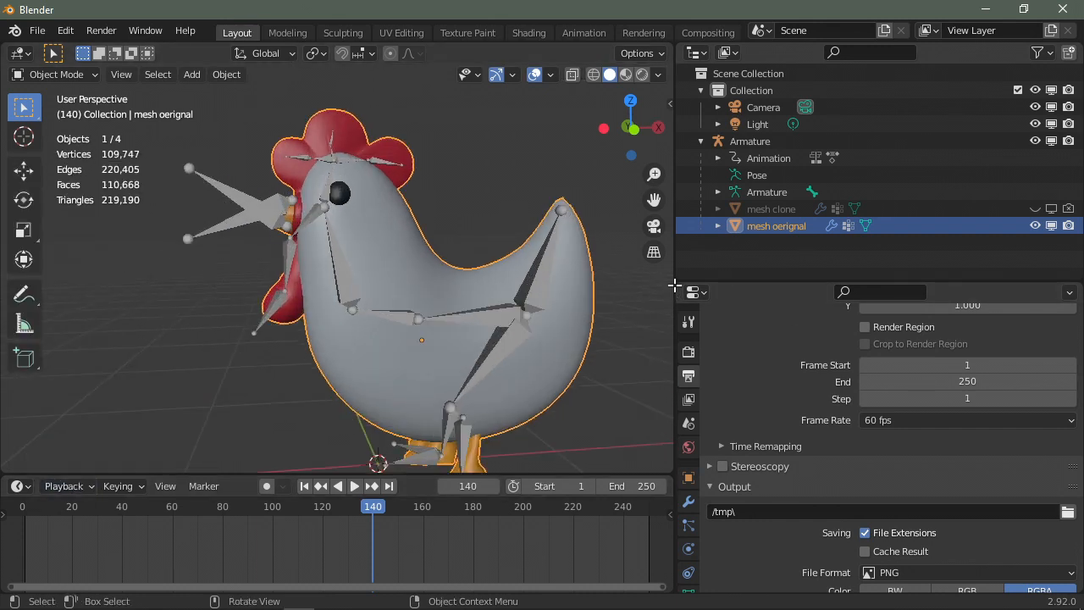
pyautogui.moveTo(669, 288); pyautogui.dragTo(821, 292)
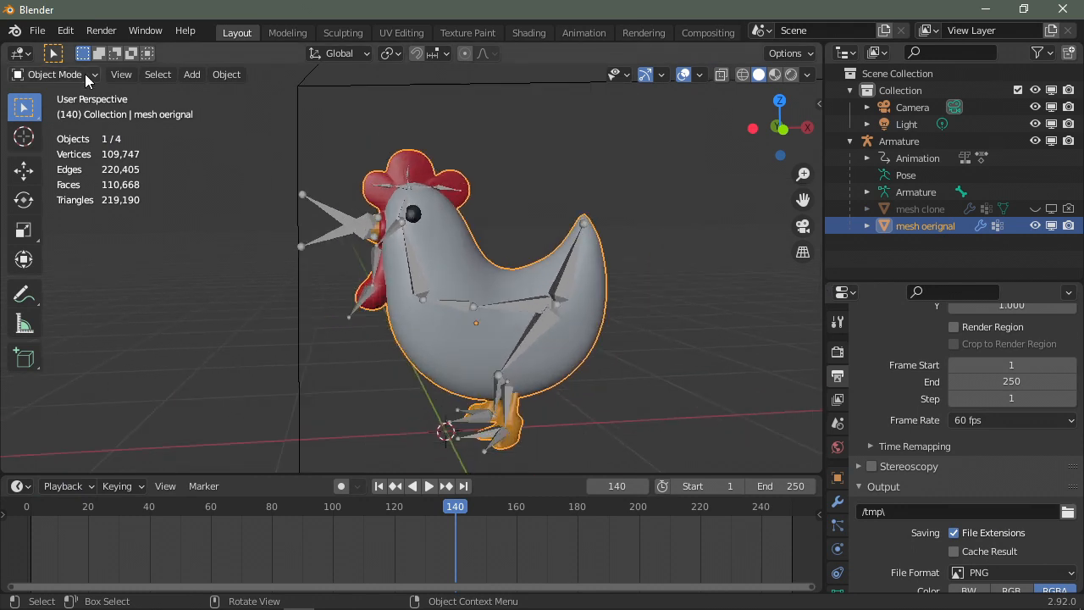
pyautogui.click(428, 484)
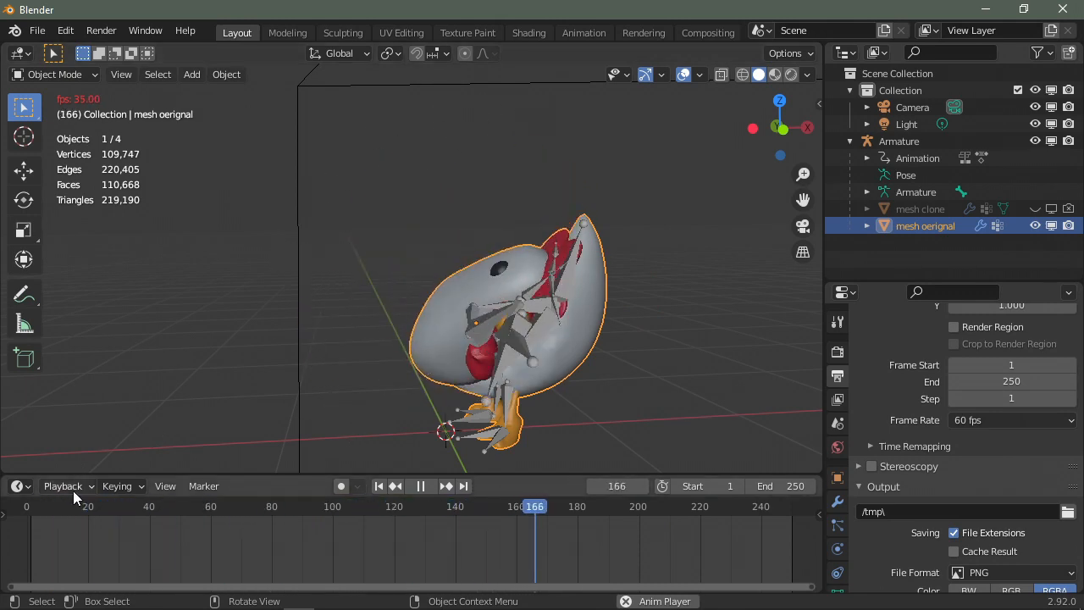
# Review the Playback popover's Sync mode choices
pyautogui.click(63, 485)
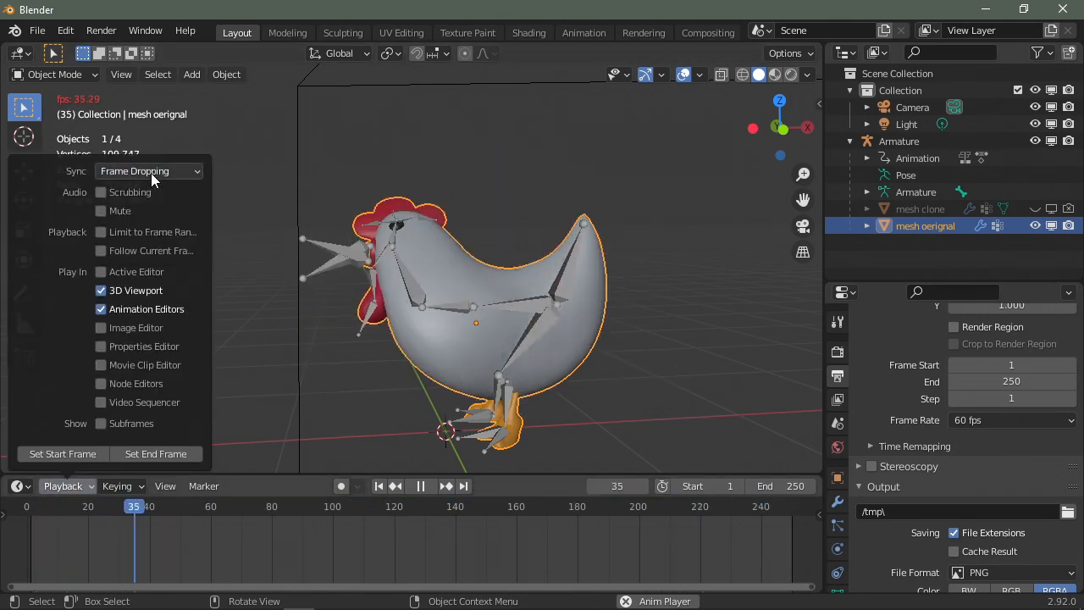
pyautogui.click(149, 170)
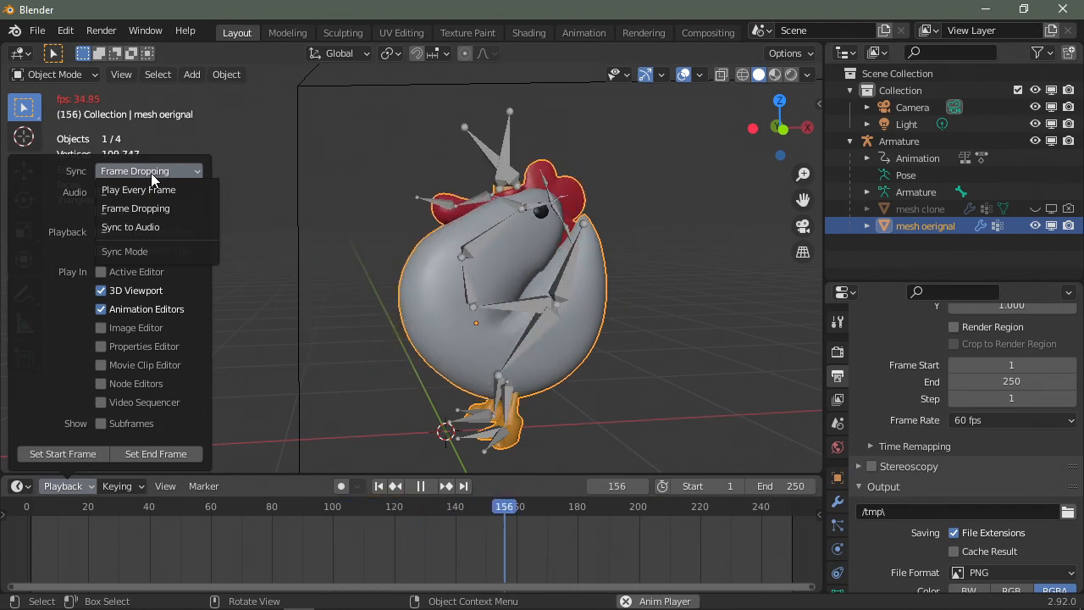